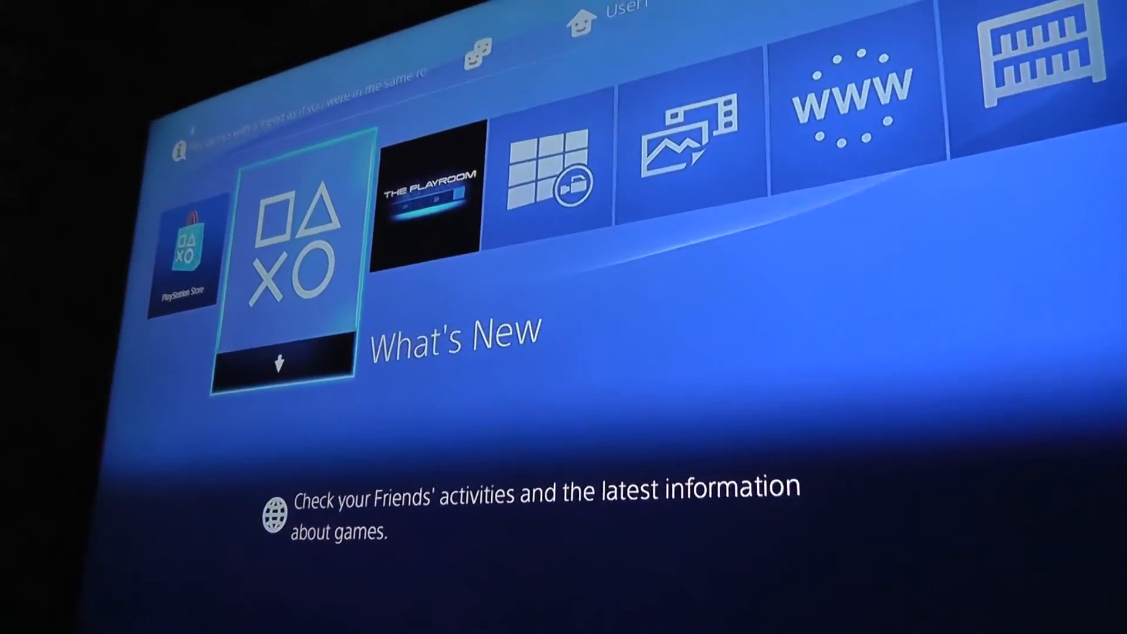
- Move through the function area to highlight Notifications and preview the newest tips
{"action": "scroll", "scroll_direction": "right", "scroll_amount": 3}
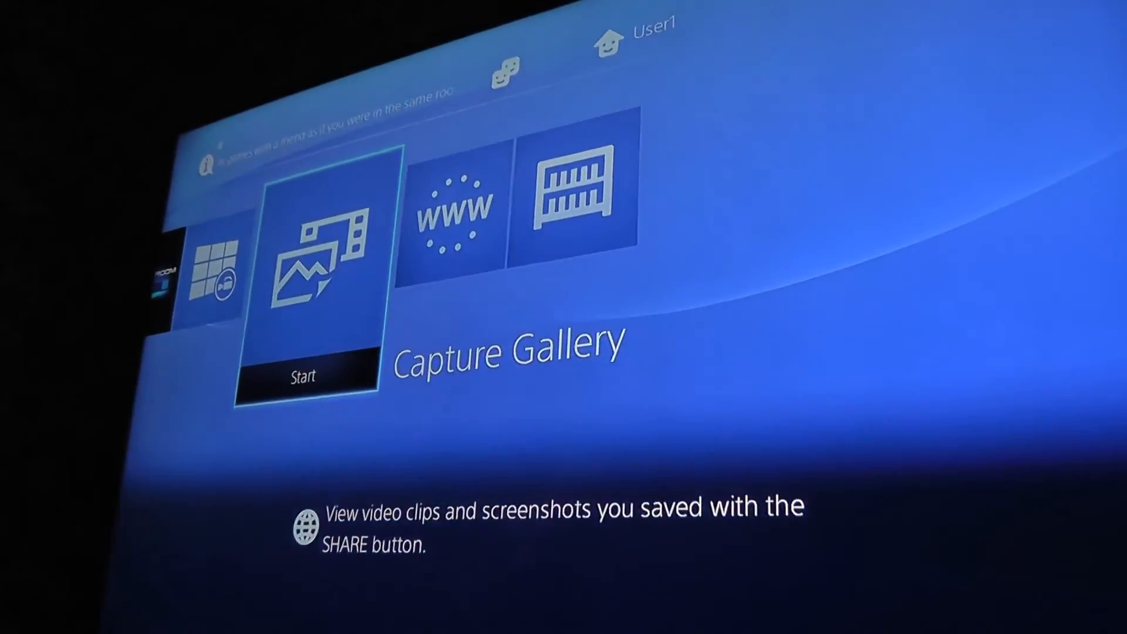
{"action": "scroll", "scroll_direction": "left", "scroll_amount": 3}
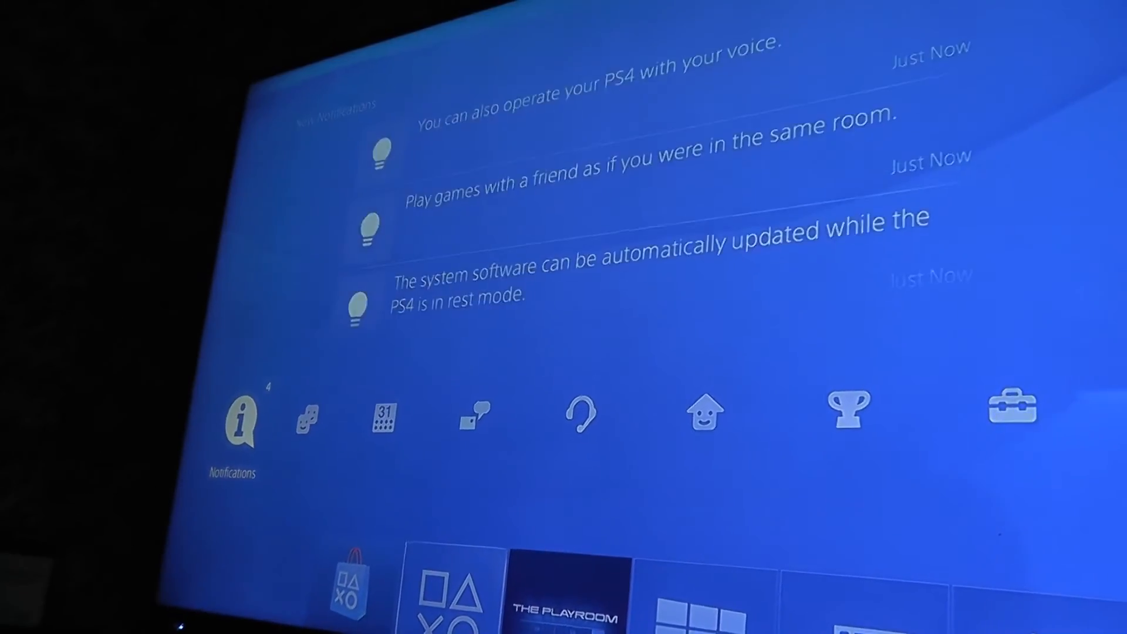
- Open Notifications and show the five new tips, starting with turning off pop-ups
{"action": "left_click", "coordinate": [238, 416]}
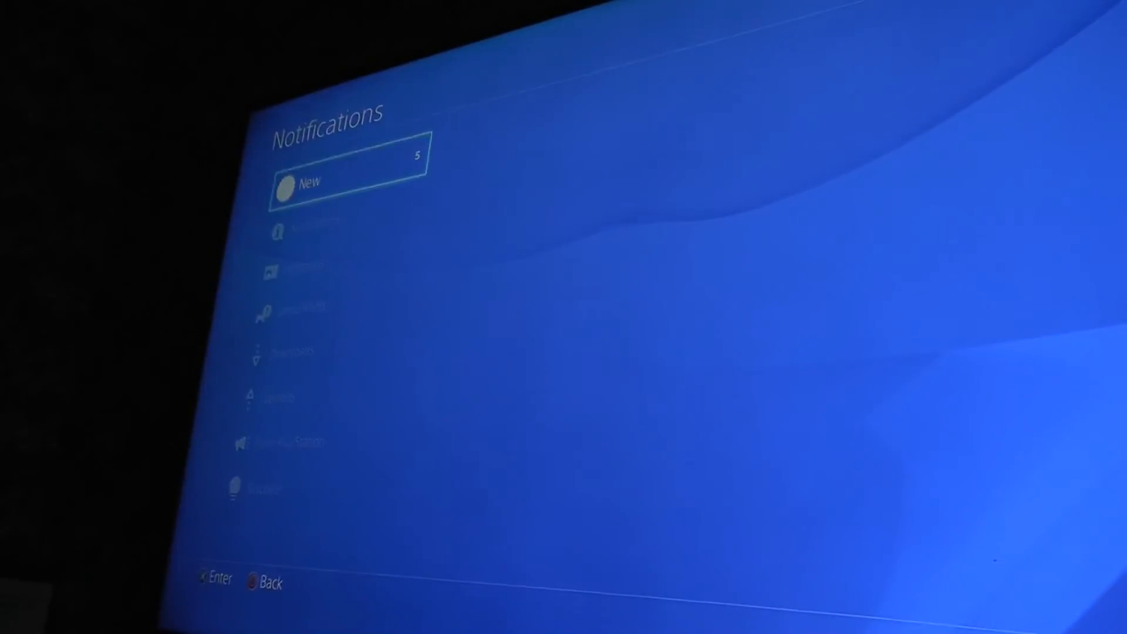
{"action": "left_click", "coordinate": [349, 180]}
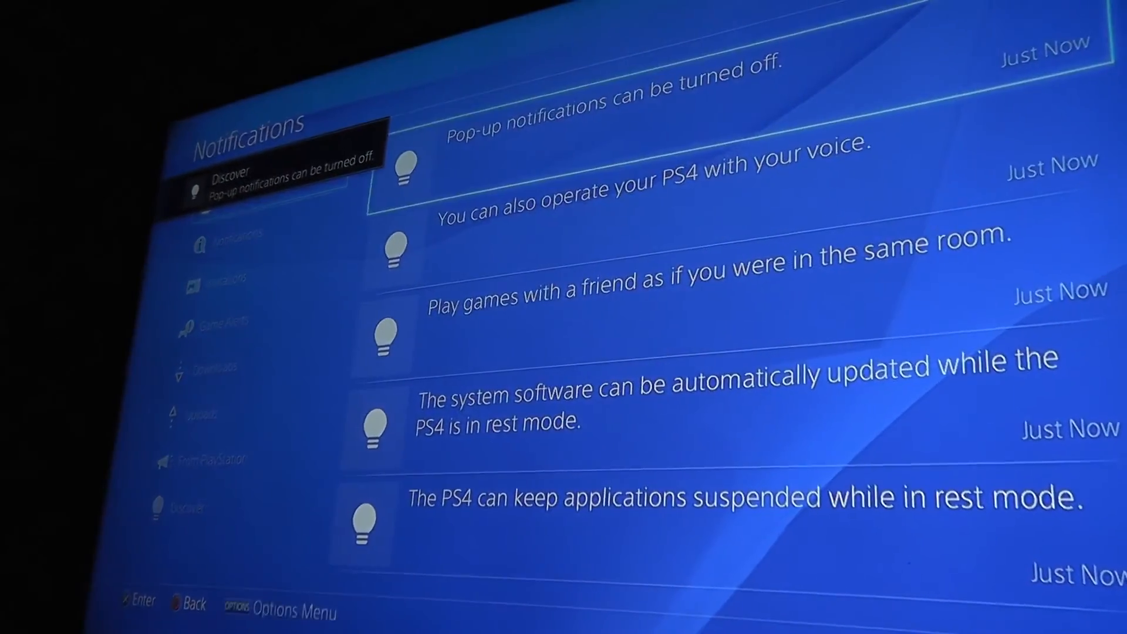